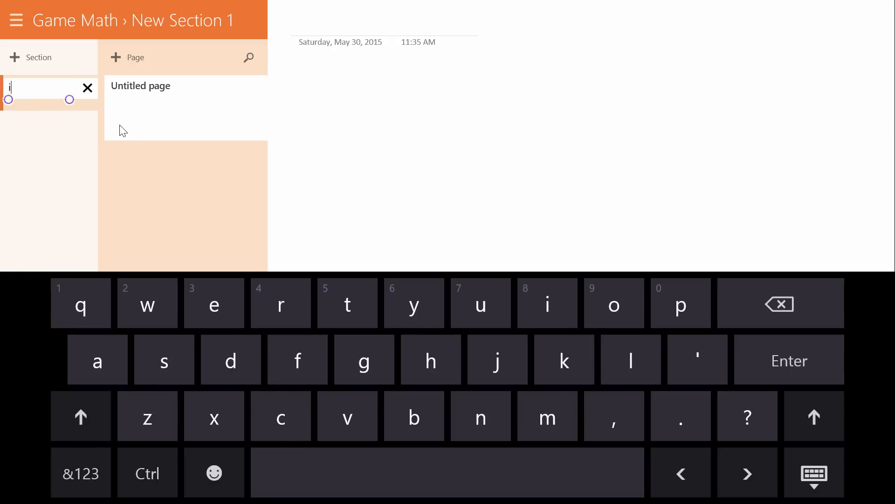
Name the new Game Math section 'introduction' and accept it
{"action": "type", "text": "ntroduction"}
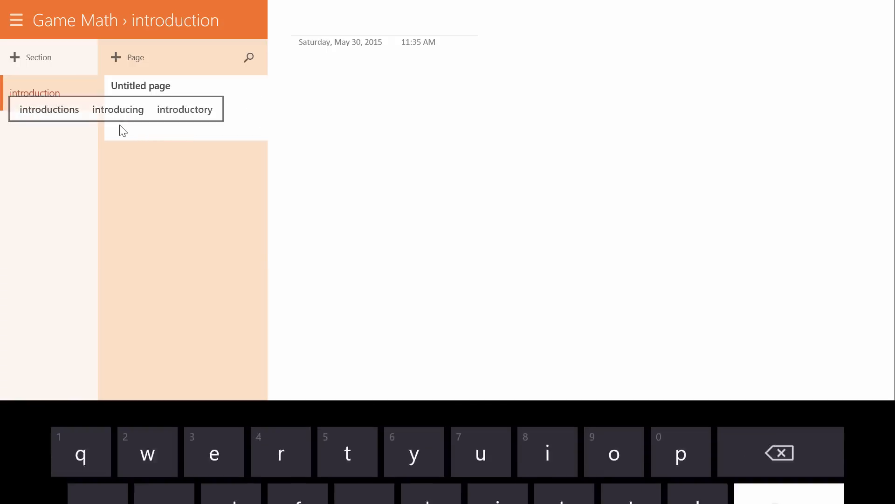
{"action": "right_click", "coordinate": [183, 107]}
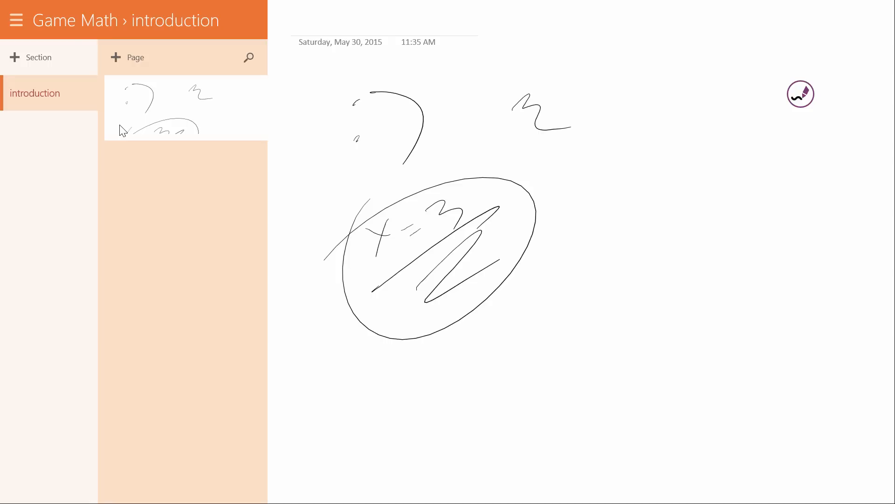
Show the notebook list after finishing the ink sketches on the page
{"action": "left_click", "coordinate": [16, 19]}
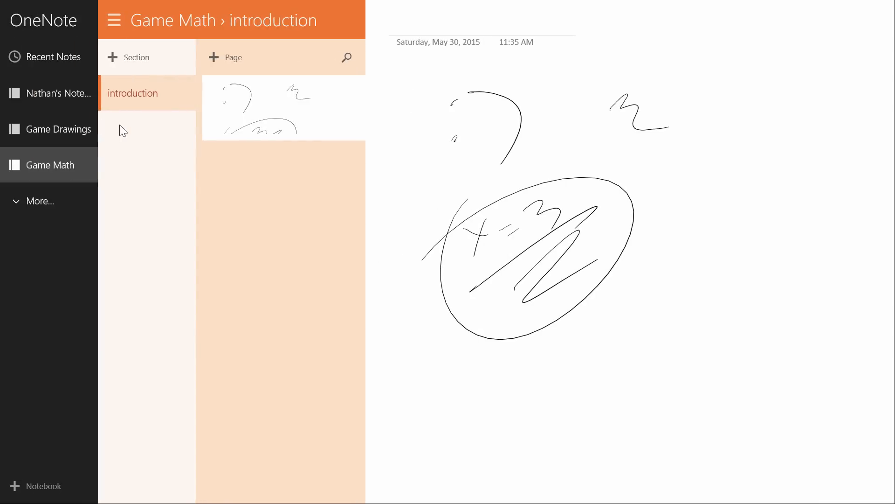
Visit the Quick Notes notebook's New Section 1, then switch to the Tutorials notebook
{"action": "left_click", "coordinate": [57, 94]}
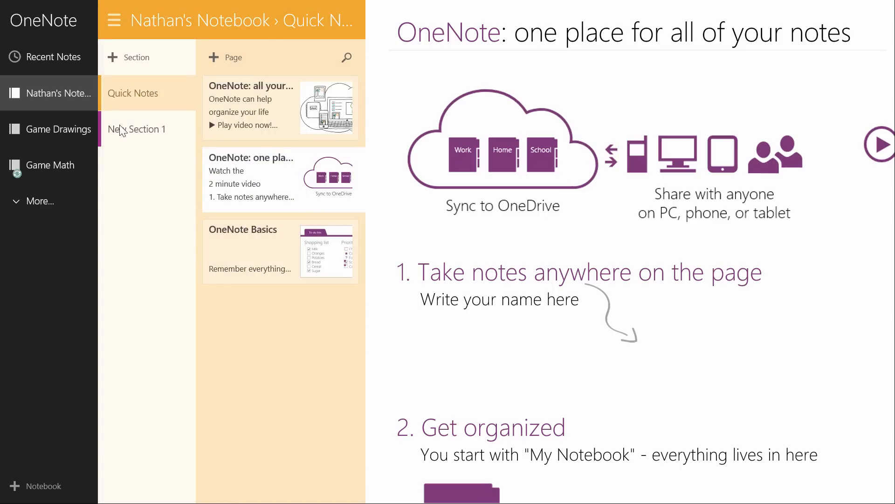
{"action": "left_click", "coordinate": [137, 129]}
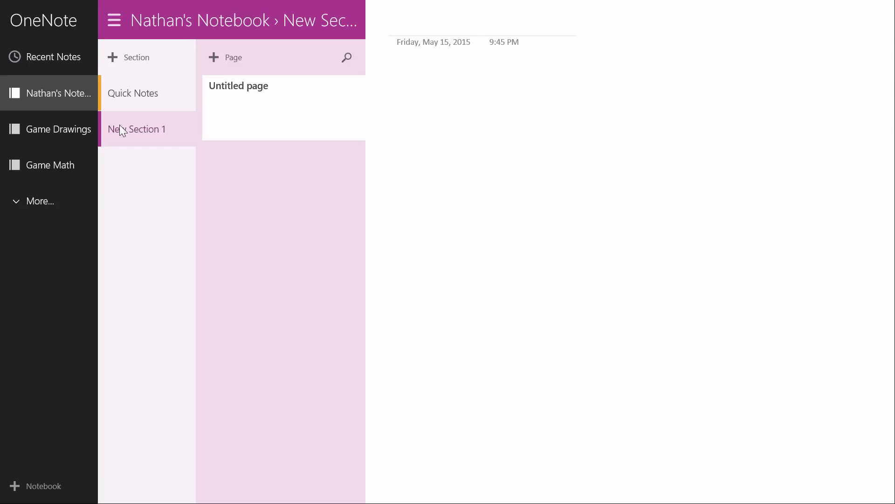
{"action": "left_click", "coordinate": [41, 201]}
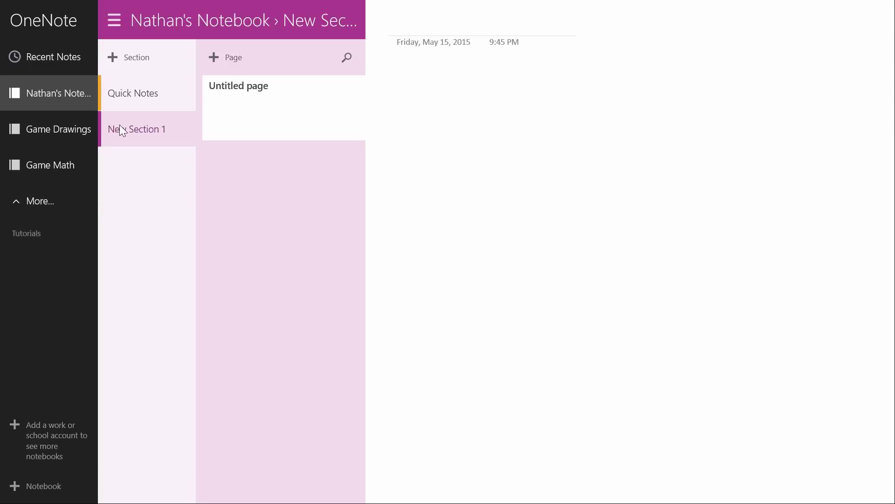
{"action": "left_click", "coordinate": [26, 233]}
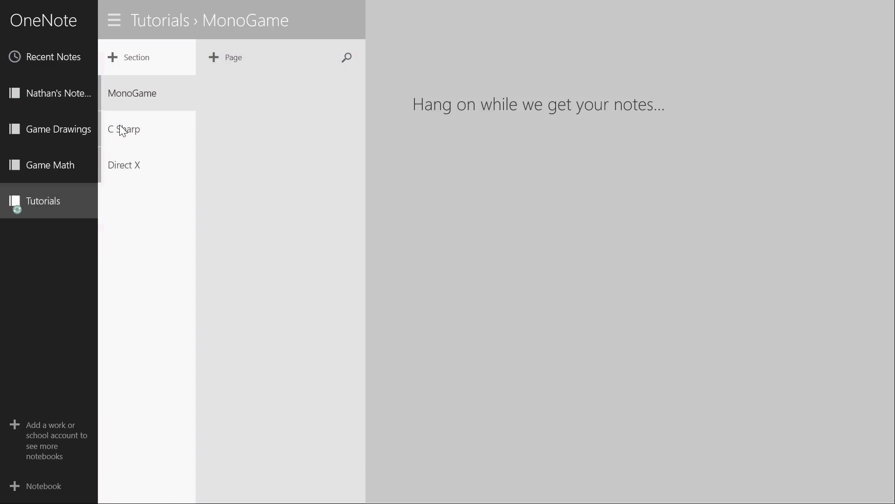
Browse Tutorials' MonoGame, C Sharp and Direct X sections, then return to Game Math's introduction
{"action": "left_click", "coordinate": [131, 93]}
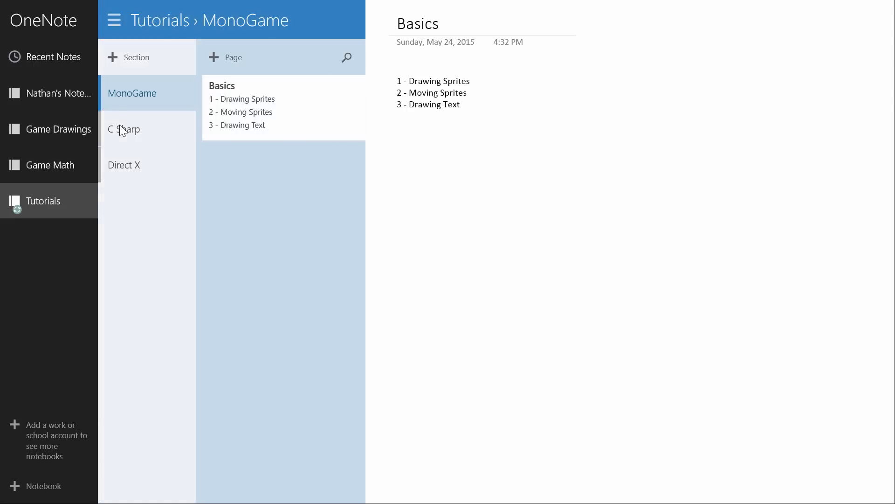
{"action": "left_click", "coordinate": [123, 128]}
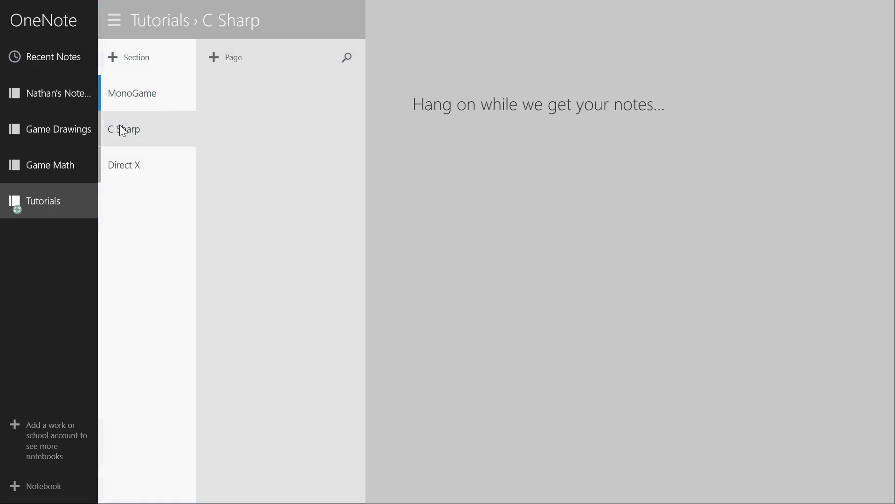
{"action": "left_click", "coordinate": [124, 165]}
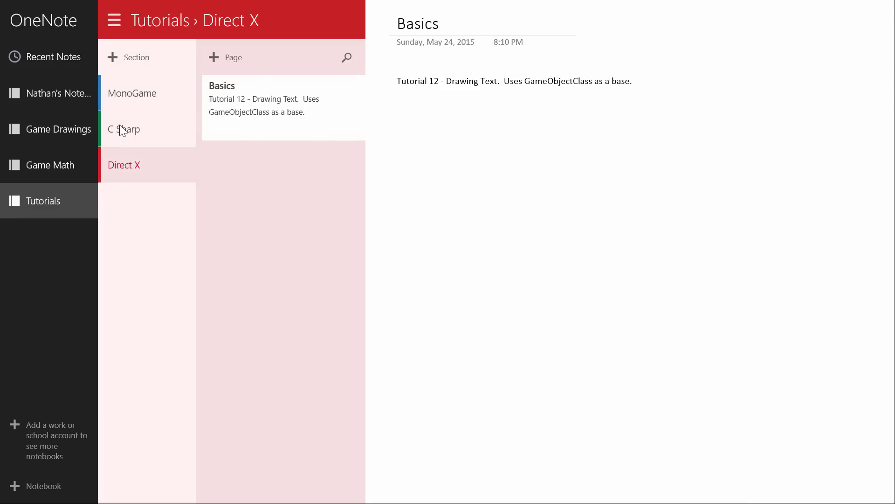
{"action": "right_click", "coordinate": [283, 109]}
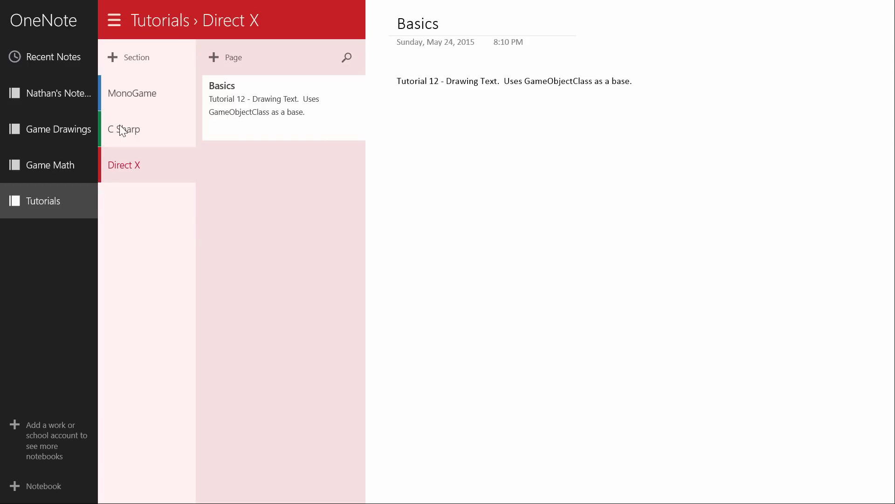
{"action": "right_click", "coordinate": [49, 165]}
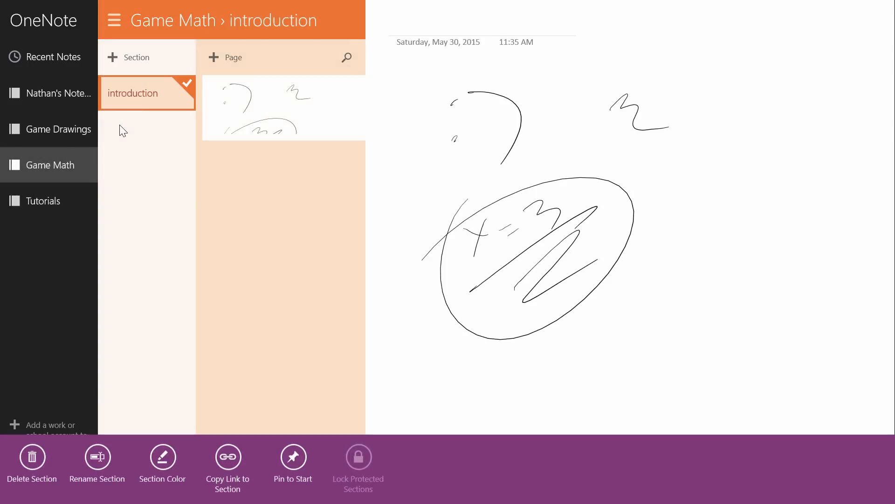
Create a Game Math section named 'vectors' and hide the navigation pane
{"action": "left_click", "coordinate": [129, 57]}
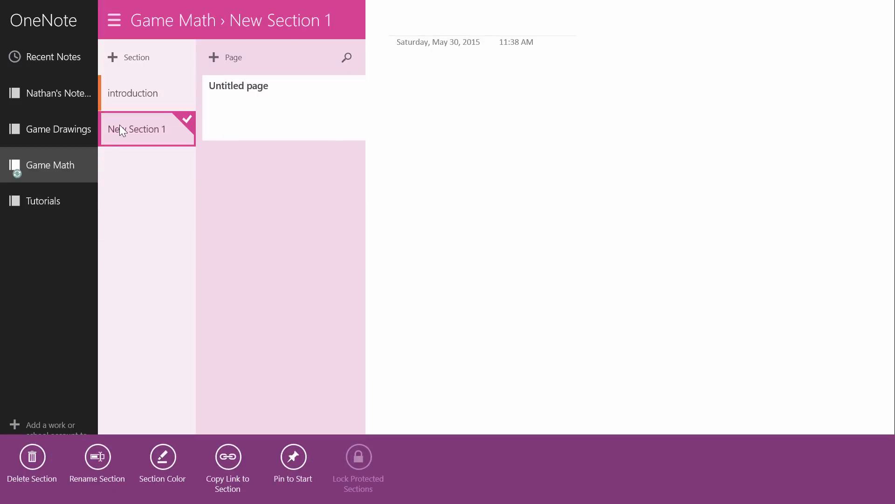
{"action": "left_click", "coordinate": [97, 462]}
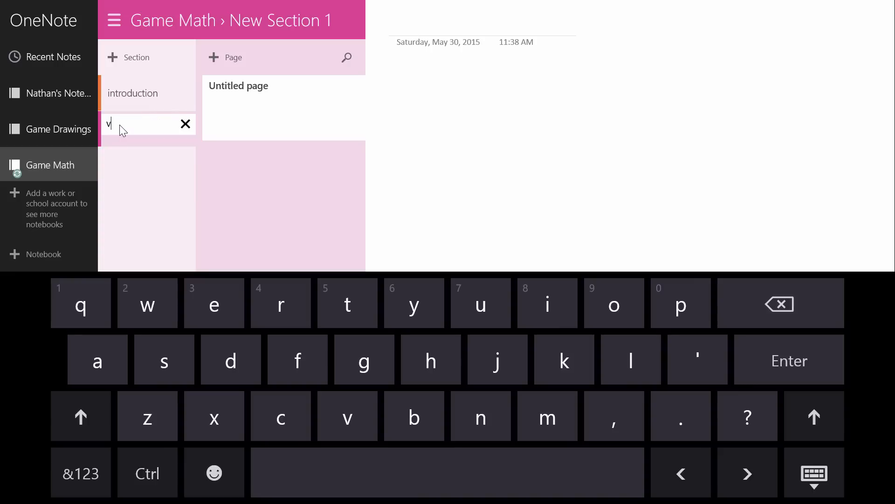
{"action": "type", "text": "ectors"}
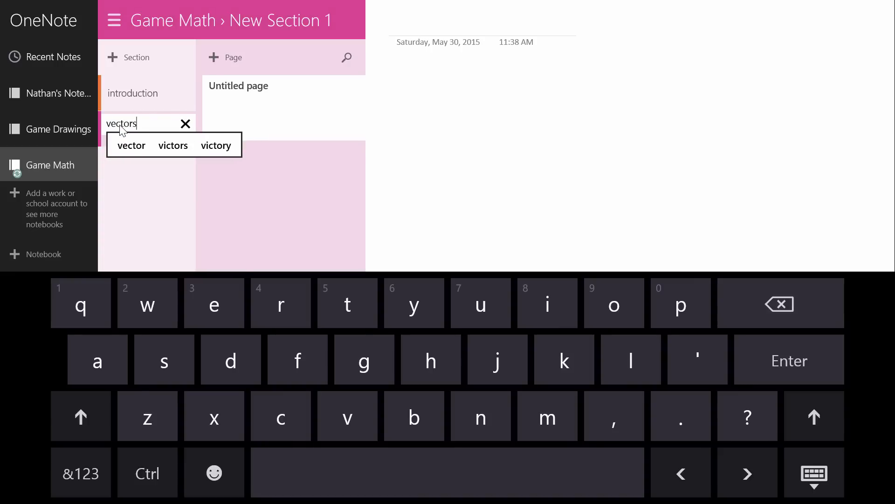
{"action": "key", "text": "Enter"}
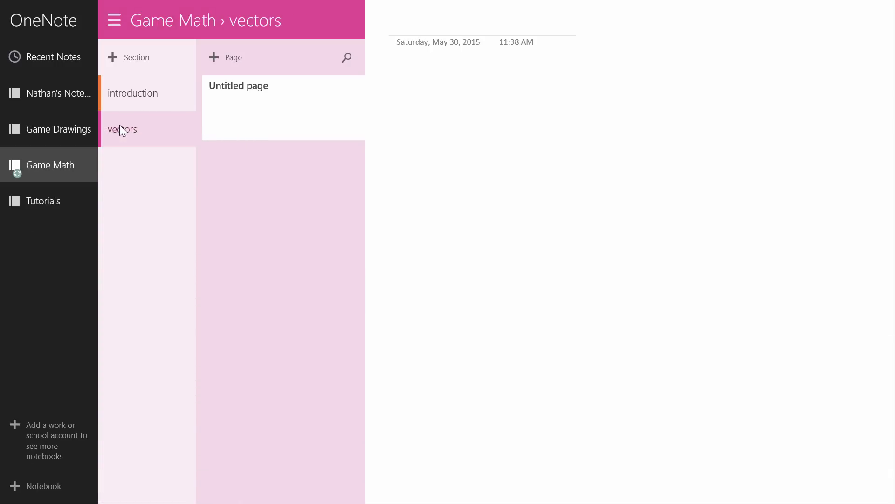
{"action": "left_click", "coordinate": [114, 20]}
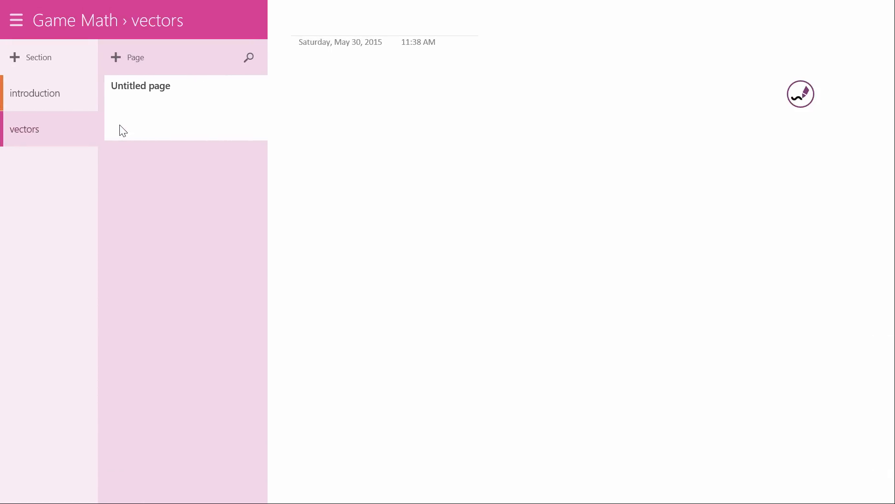